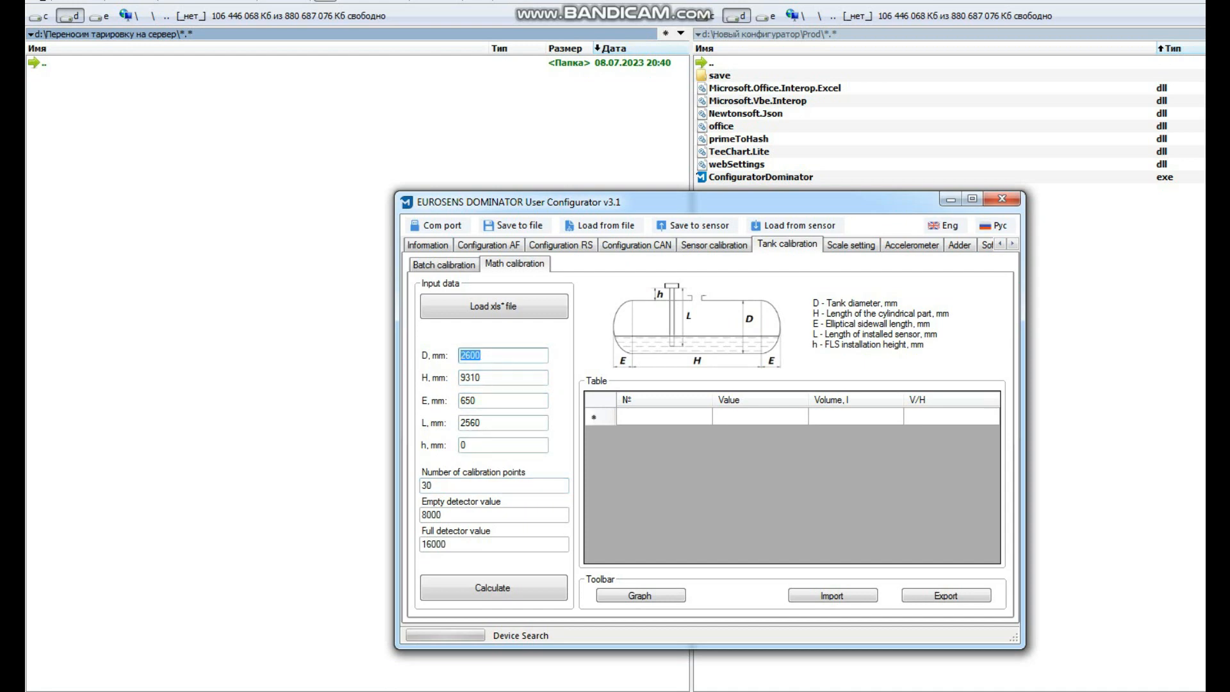
- Enter D 2800, E 0, h 35 and detector values 8500 empty, 16890 full in Math calibration
{"action": "type", "text": "2800"}
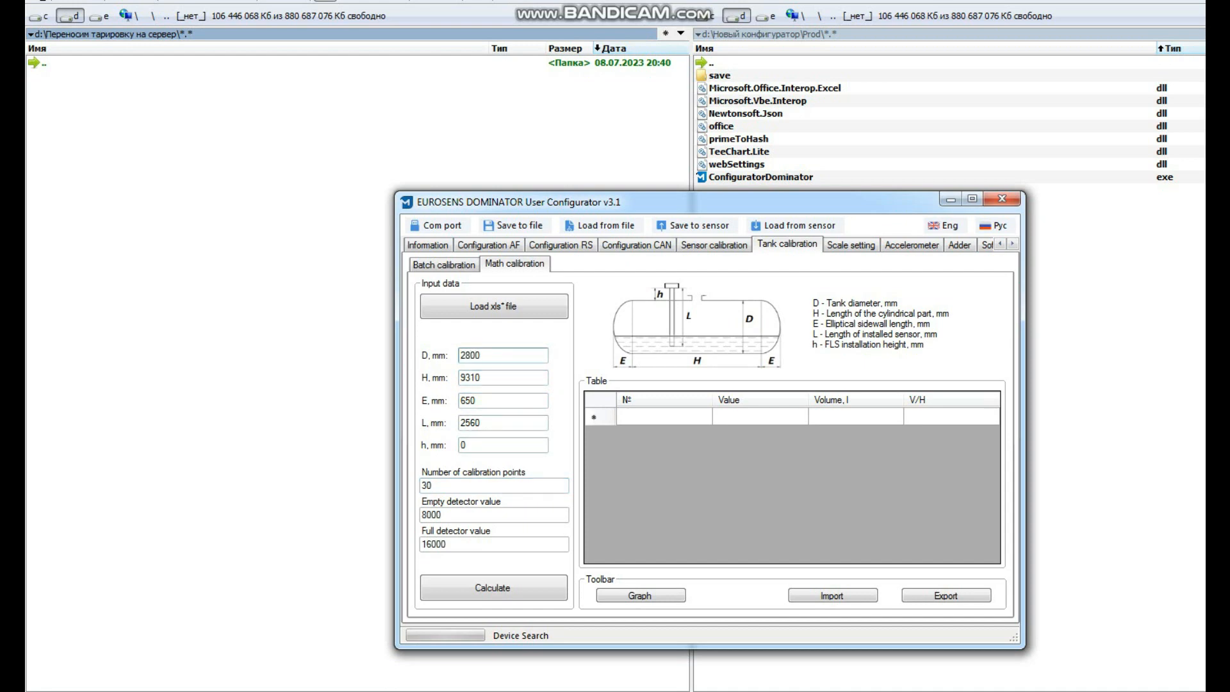
{"action": "left_click", "coordinate": [502, 355]}
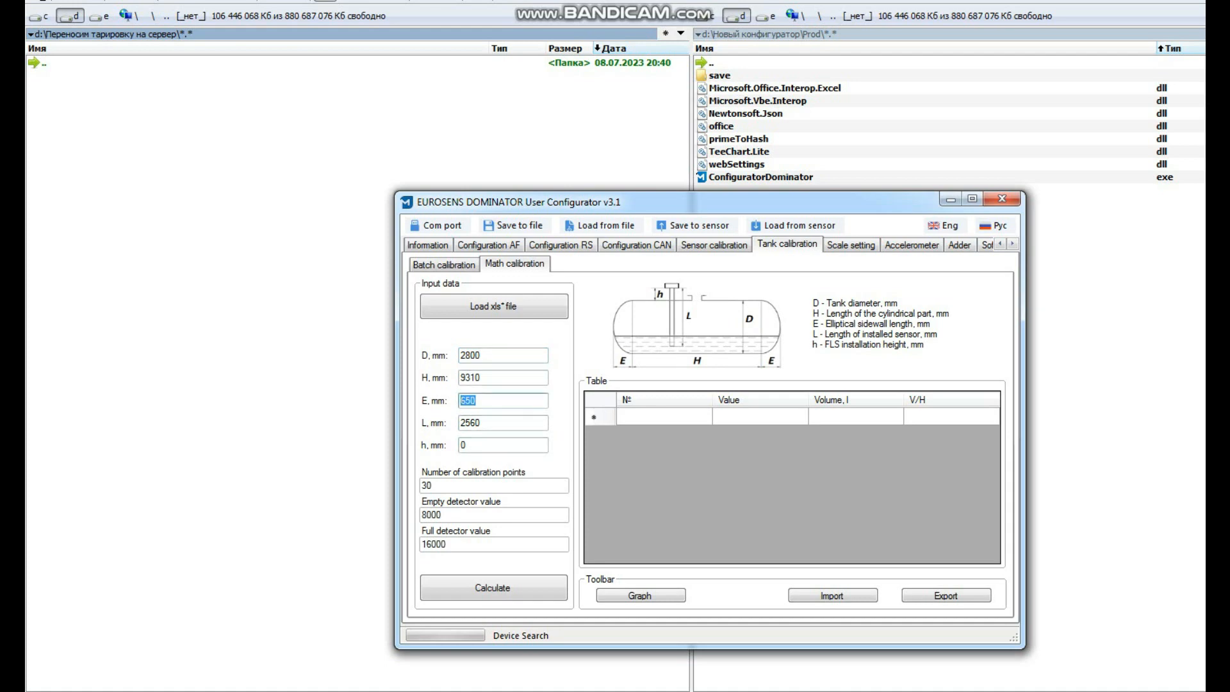
{"action": "type", "text": "0"}
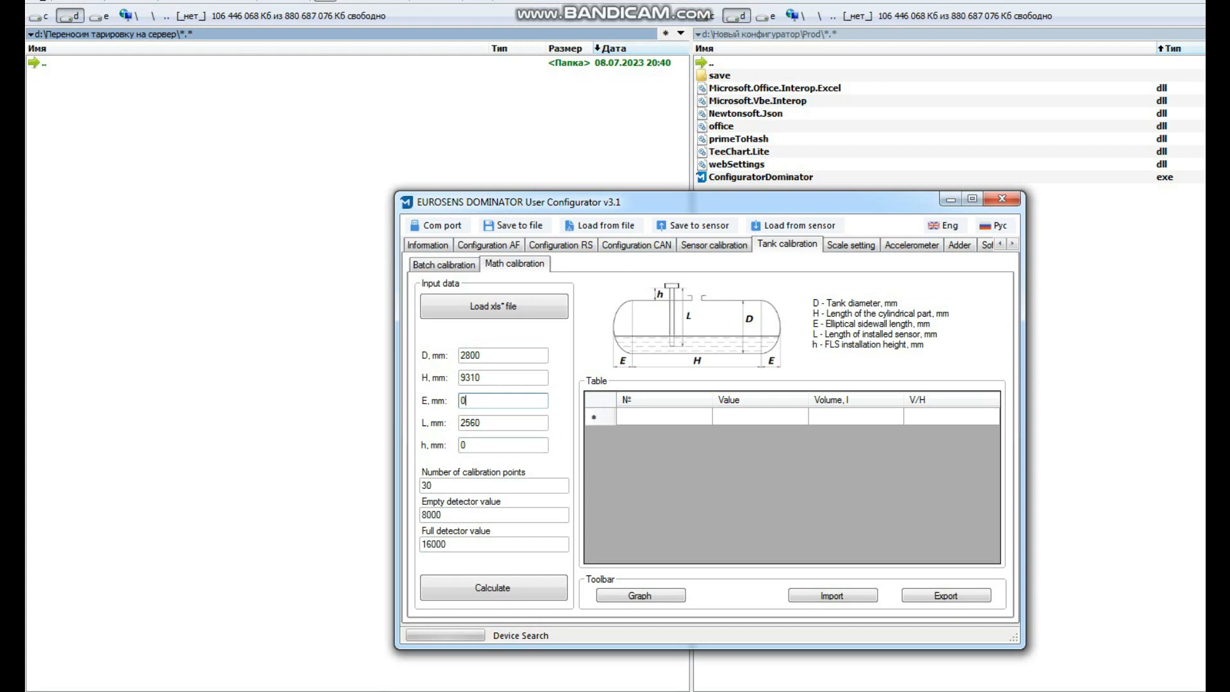
{"action": "left_click", "coordinate": [502, 444]}
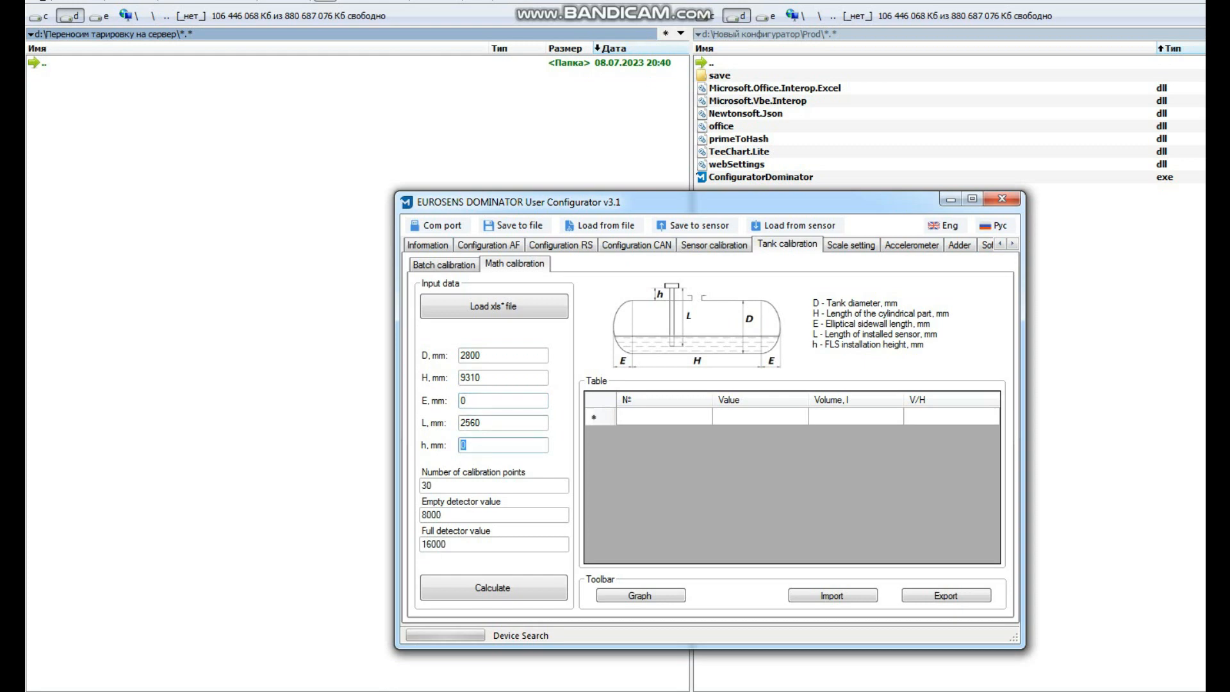
{"action": "type", "text": "35"}
{"action": "left_click", "coordinate": [494, 514]}
{"action": "type", "text": "8500"}
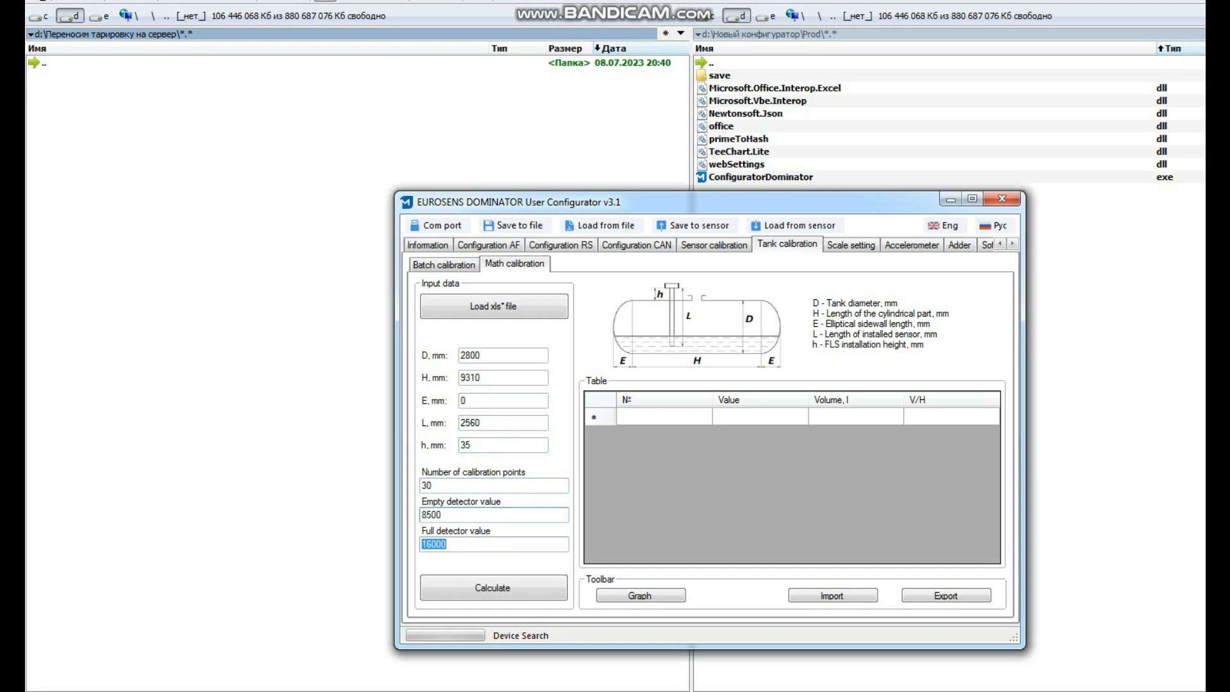
{"action": "type", "text": "16"}
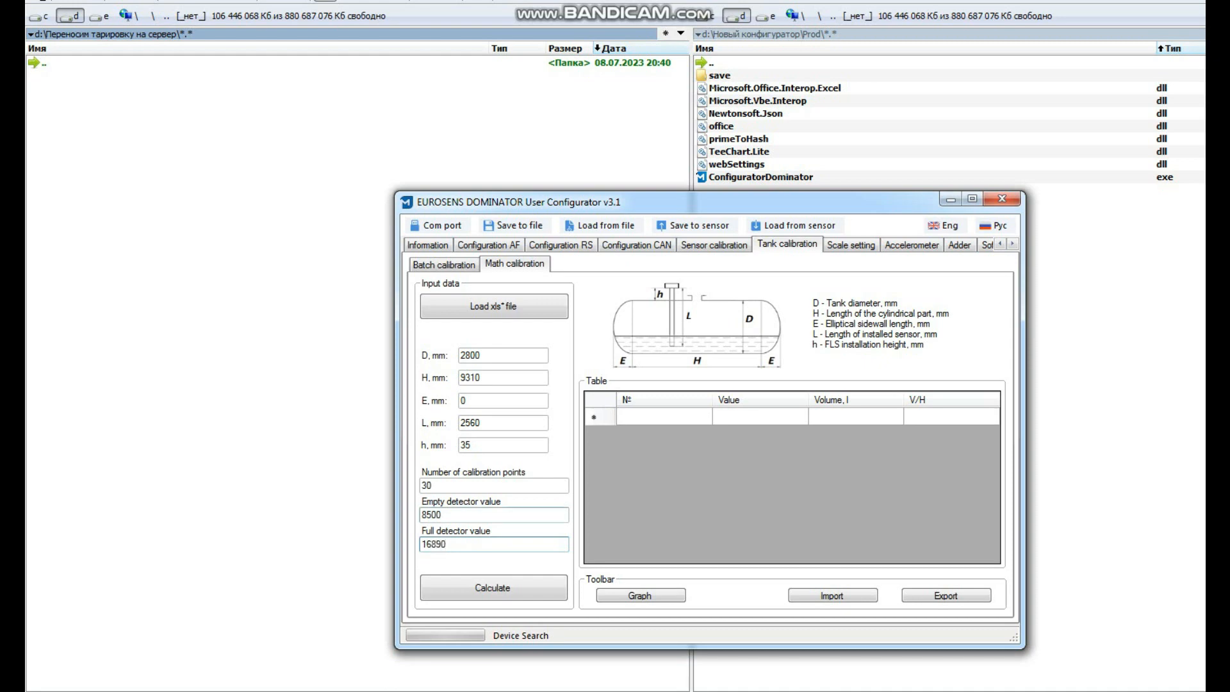
- Calculate the 30-point calibration table from 8500, review it, and go to Configuration RS
{"action": "left_click", "coordinate": [492, 588]}
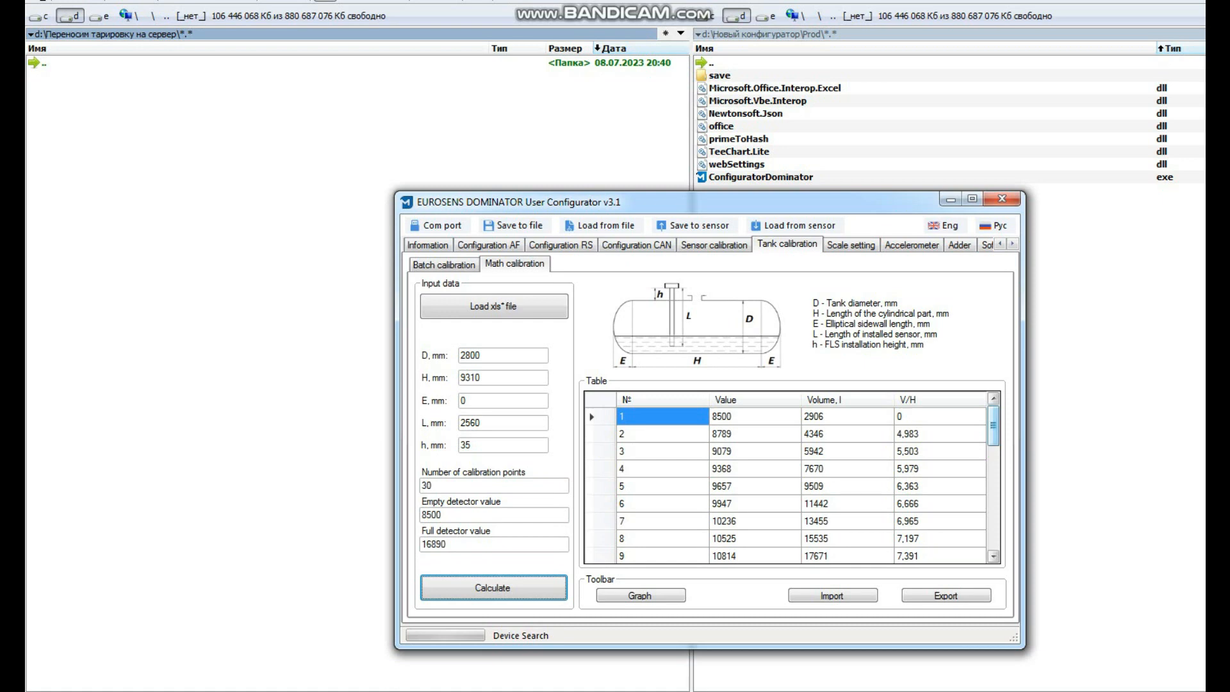
{"action": "scroll", "scroll_direction": "down", "scroll_amount": 3}
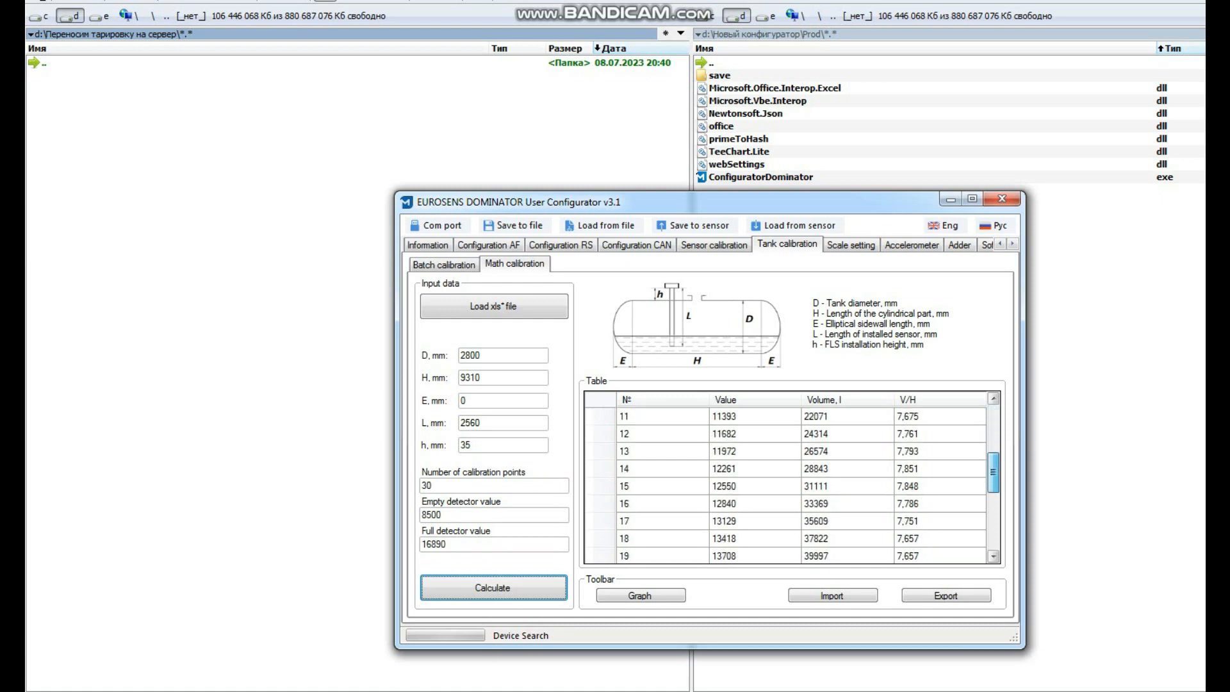
{"action": "scroll", "scroll_direction": "down", "scroll_amount": 3}
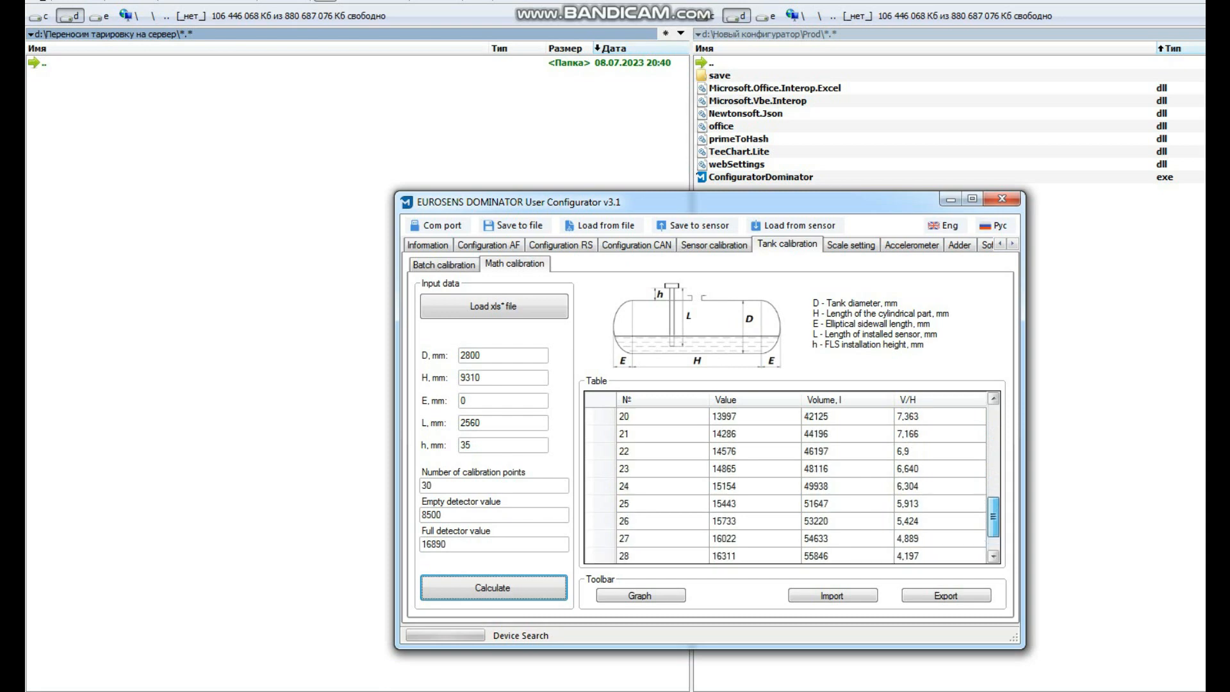
{"action": "scroll", "scroll_direction": "up", "scroll_amount": 3}
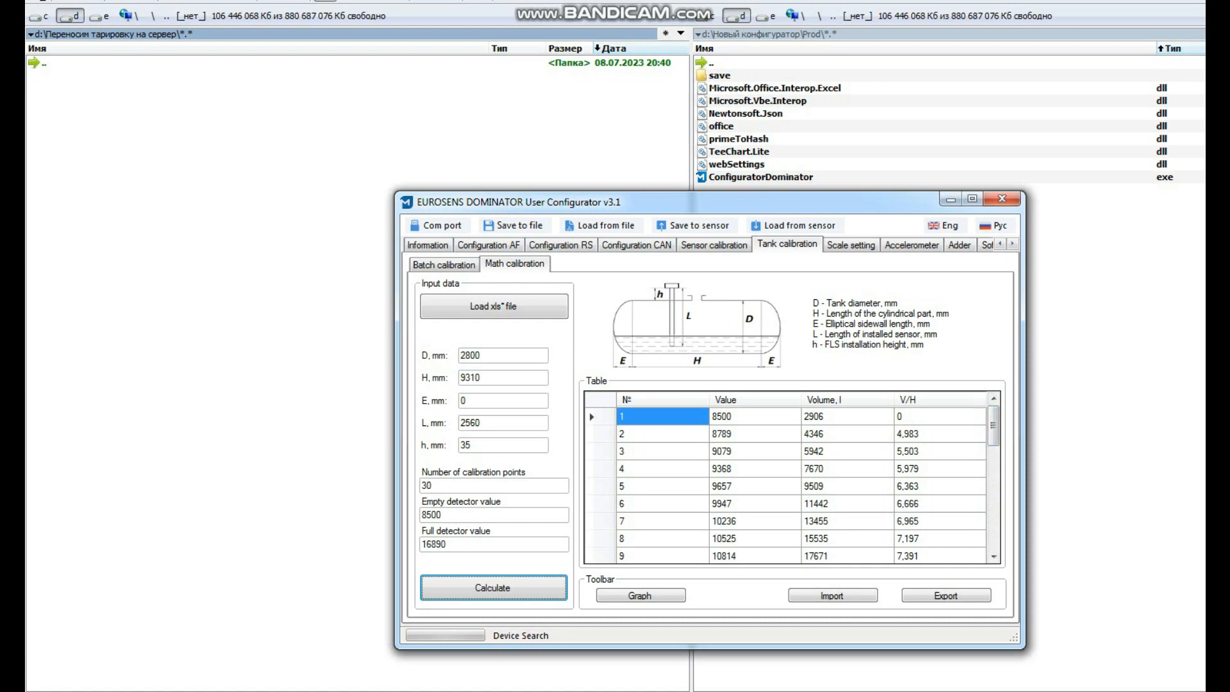
{"action": "left_click", "coordinate": [560, 244]}
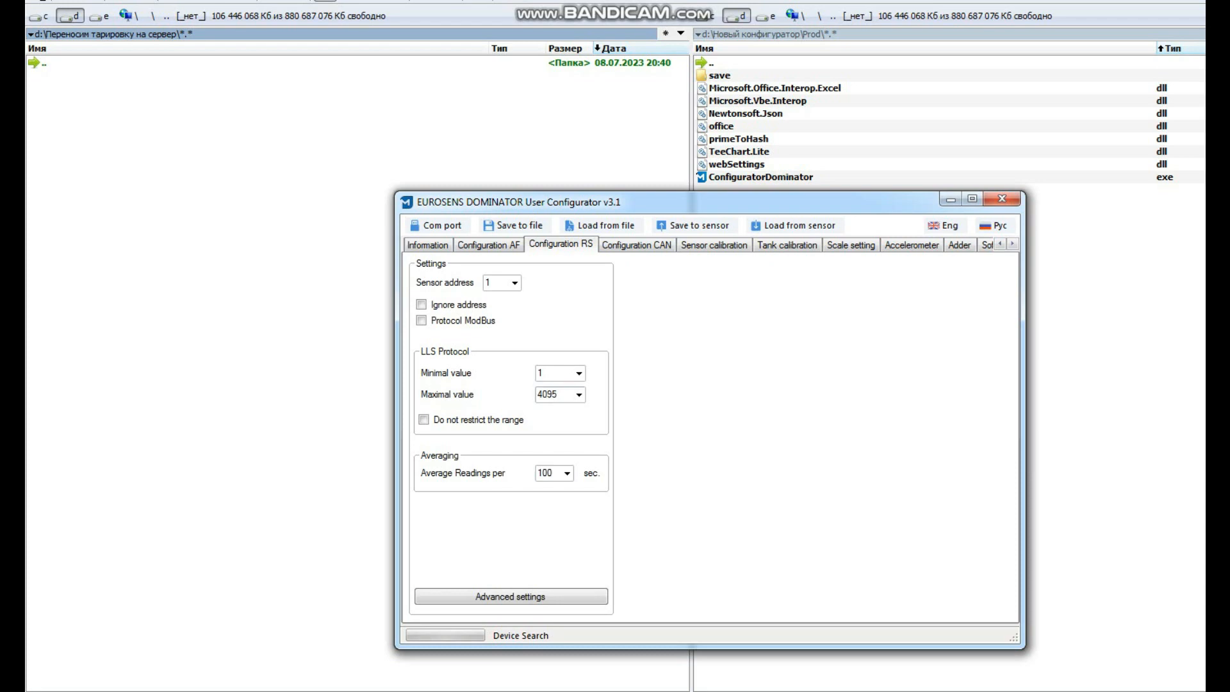
- Confirm the LLS protocol output range is 1 to 4095 and return to Tank calibration
{"action": "left_click", "coordinate": [555, 373]}
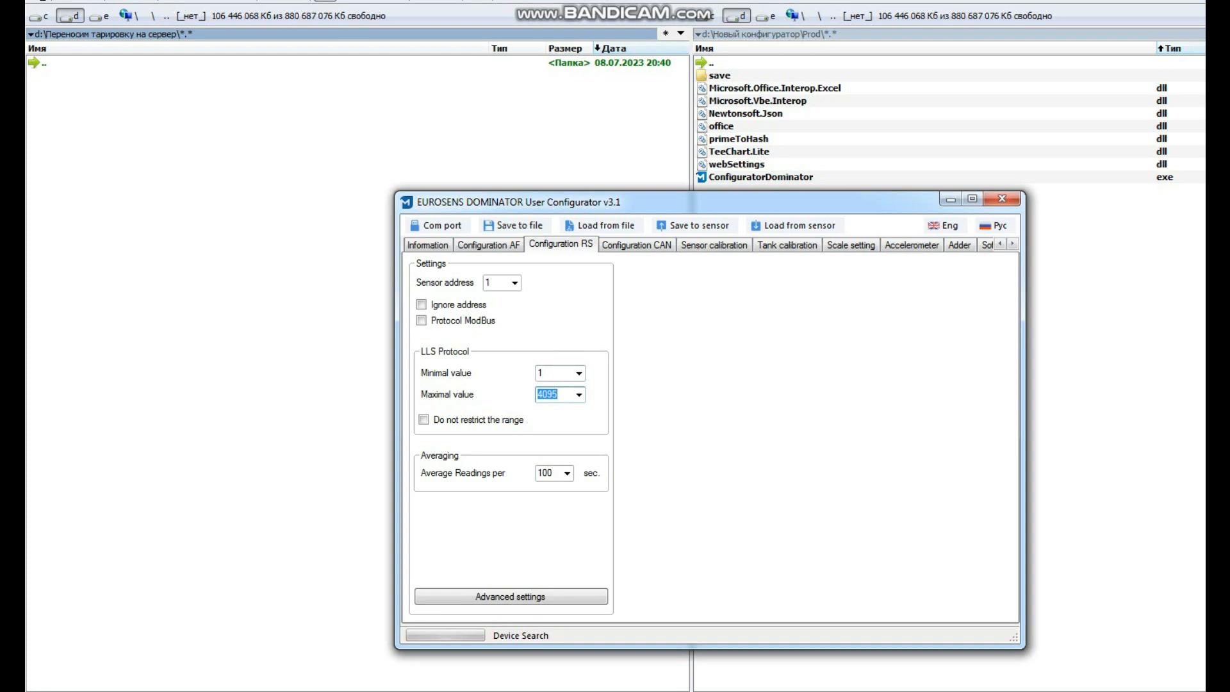
{"action": "left_click", "coordinate": [557, 373]}
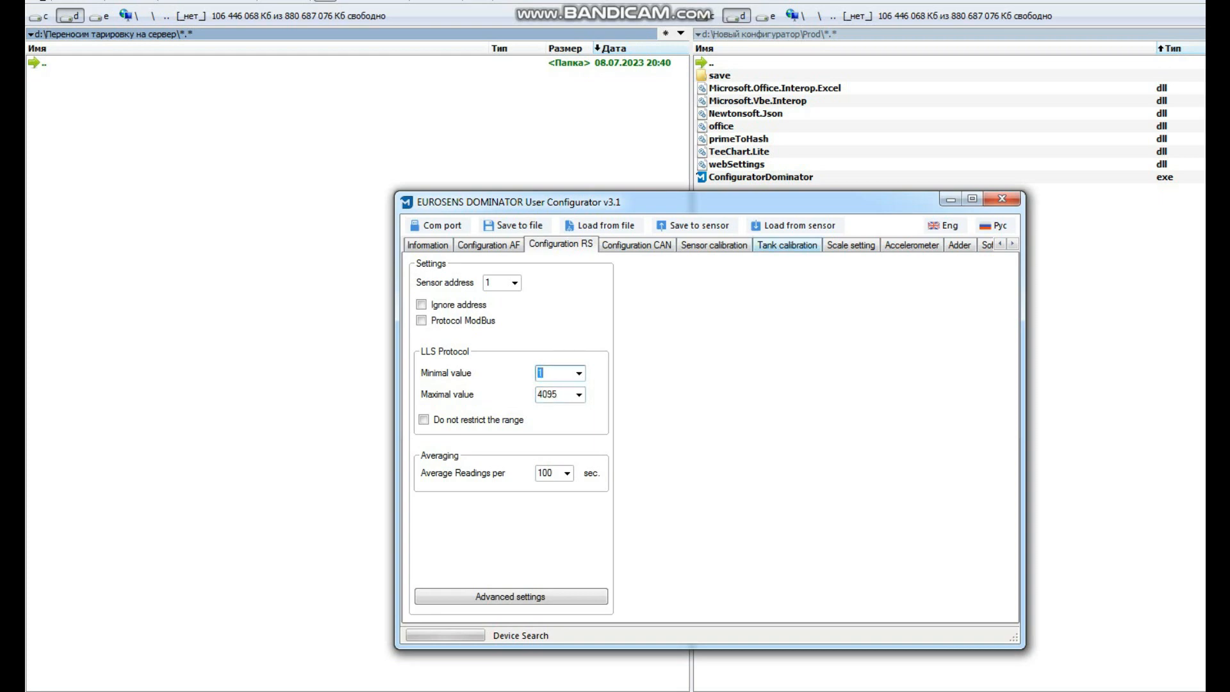
{"action": "left_click", "coordinate": [786, 245]}
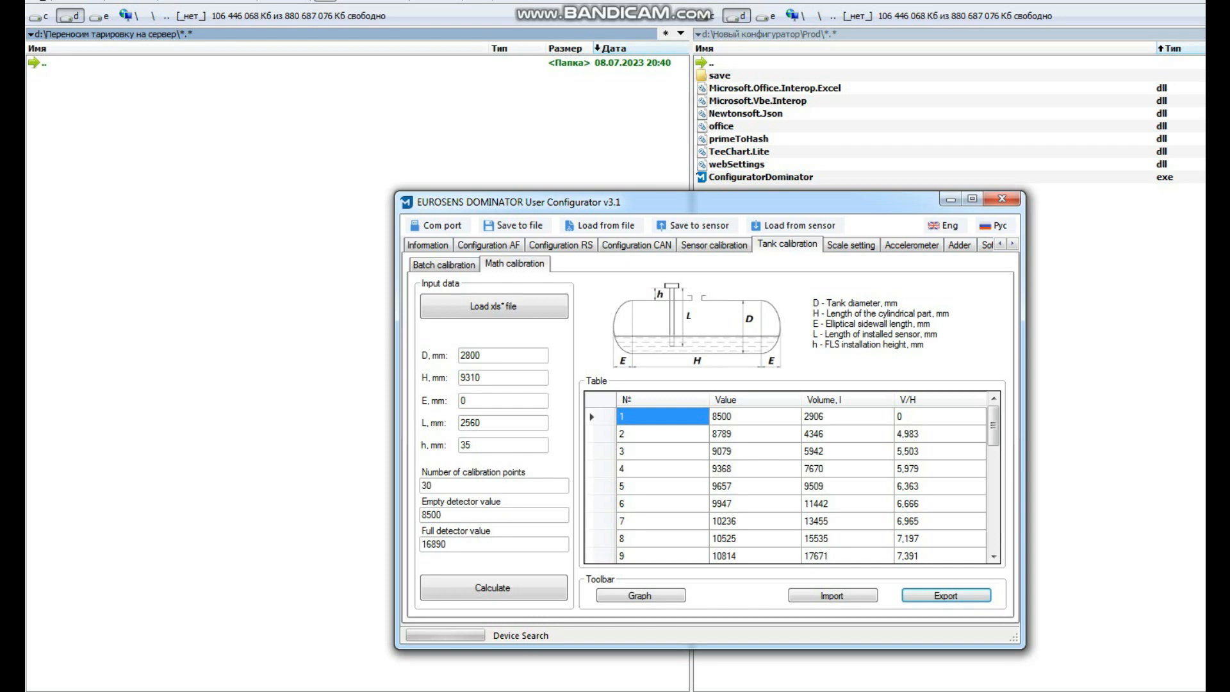
- Export the calibration table as CSV file 0000000_230708_204218.csv into the server-transfer folder
{"action": "left_click", "coordinate": [512, 225]}
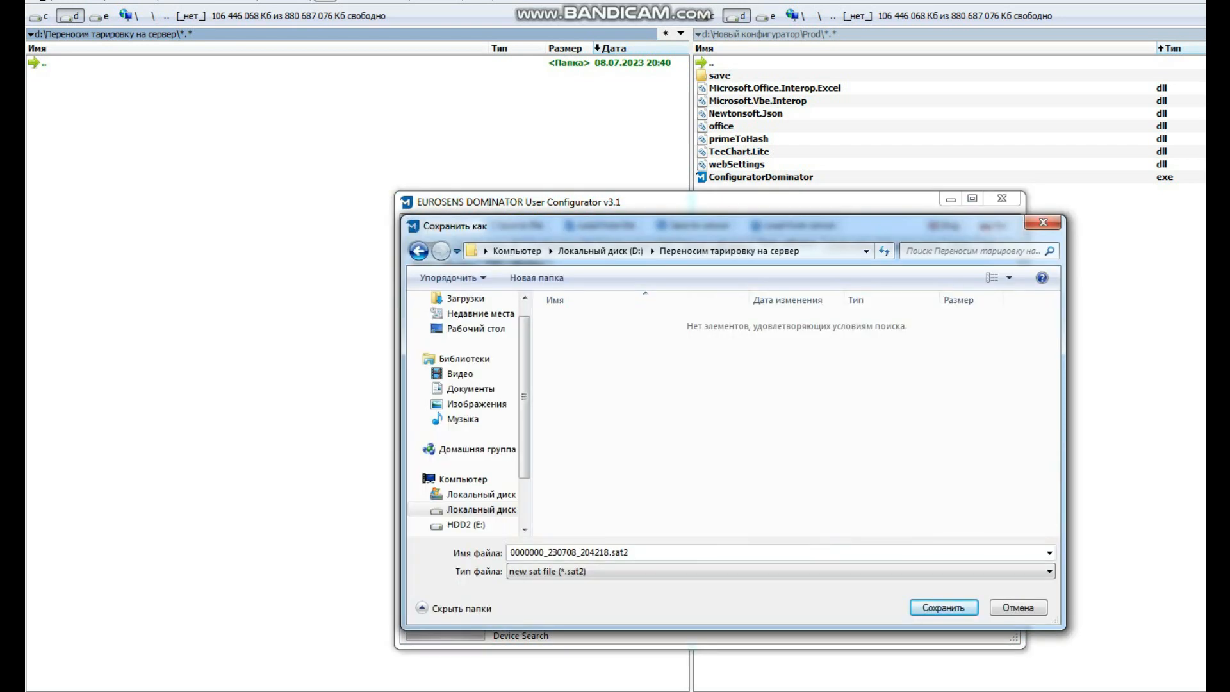
{"action": "left_click", "coordinate": [1062, 569]}
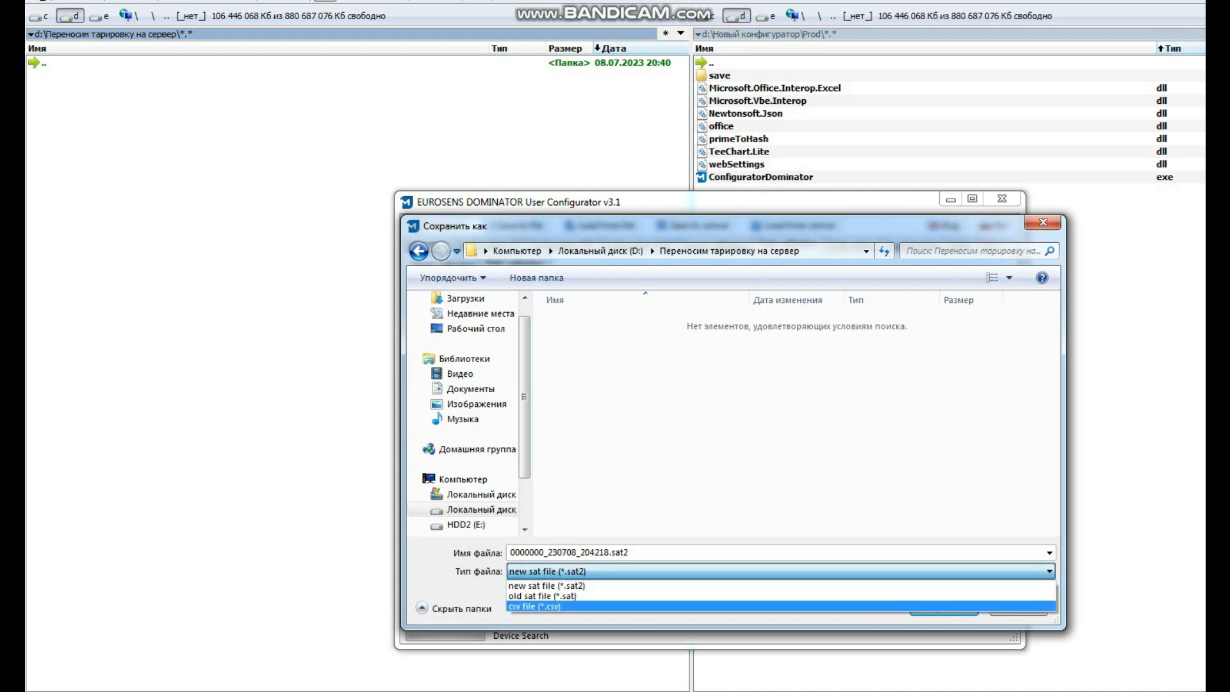
{"action": "left_click", "coordinate": [541, 607]}
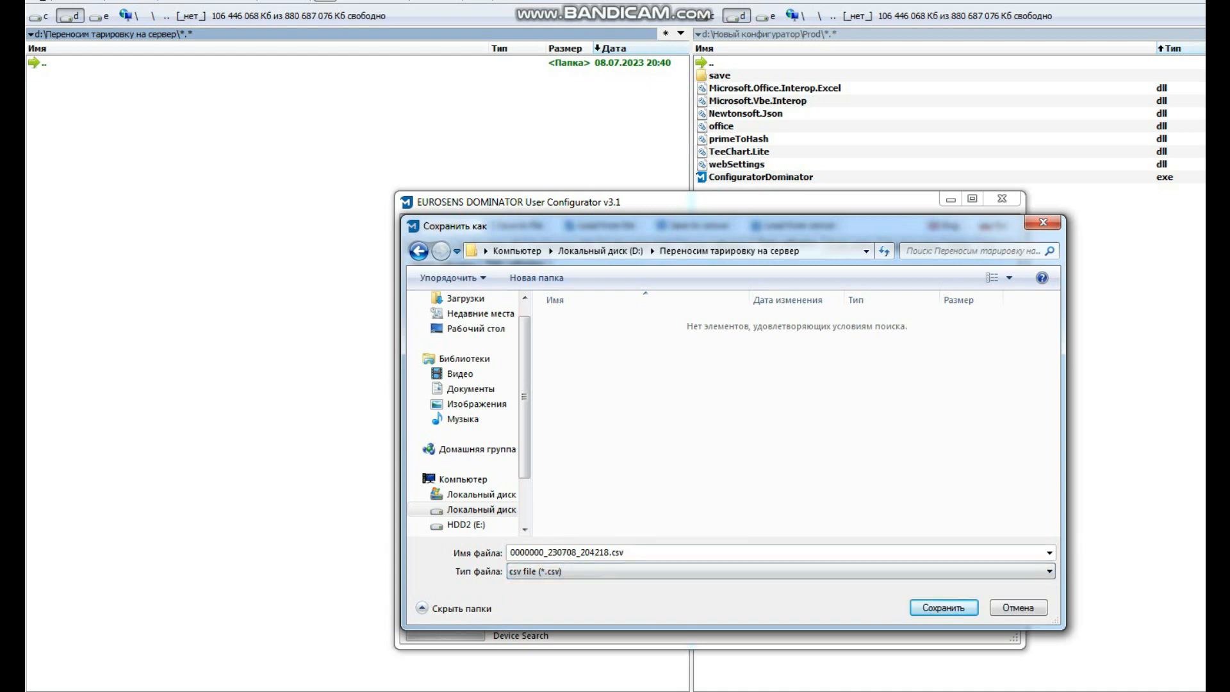
{"action": "left_click", "coordinate": [944, 608]}
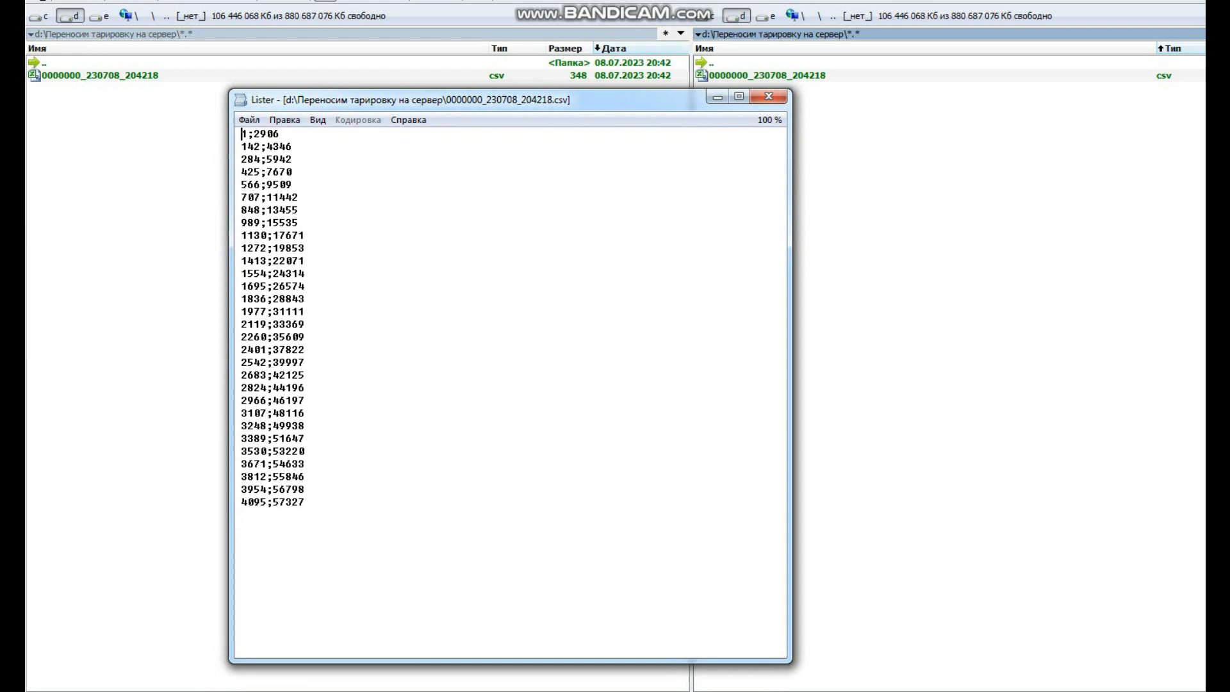
- Verify the CSV ends with 4095;57327 in Lister, then switch to the Wialon browser window
{"action": "key", "text": "ctrl+a"}
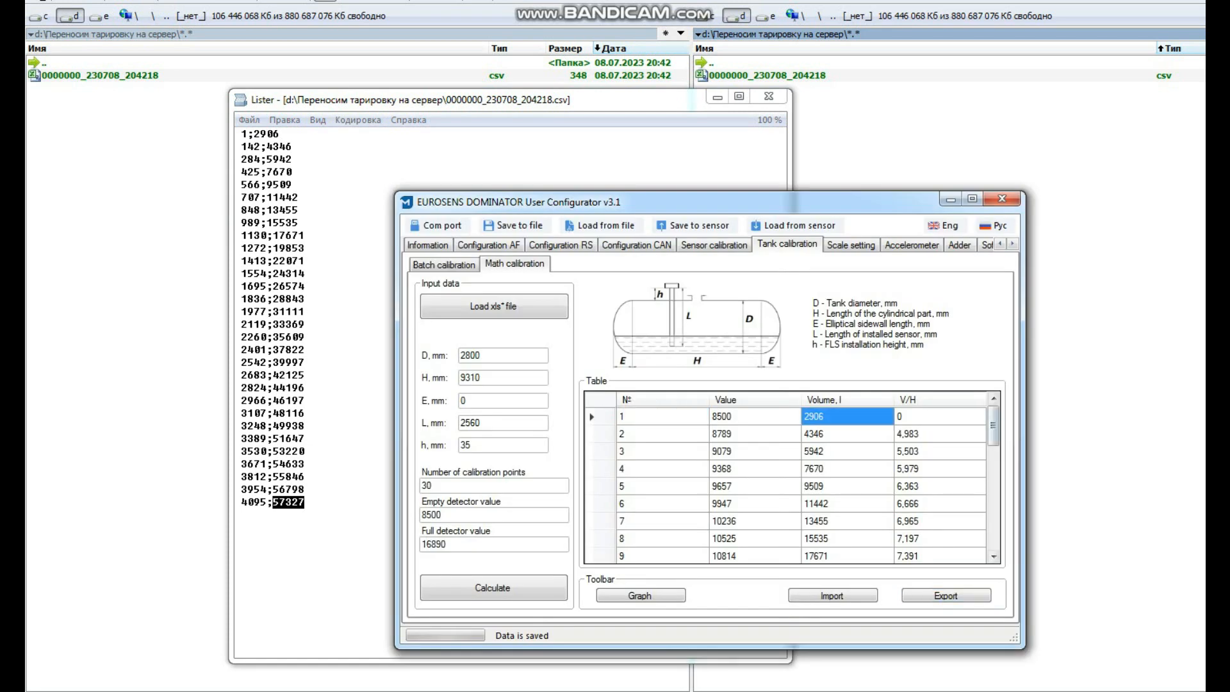
{"action": "scroll", "scroll_direction": "down", "scroll_amount": 3}
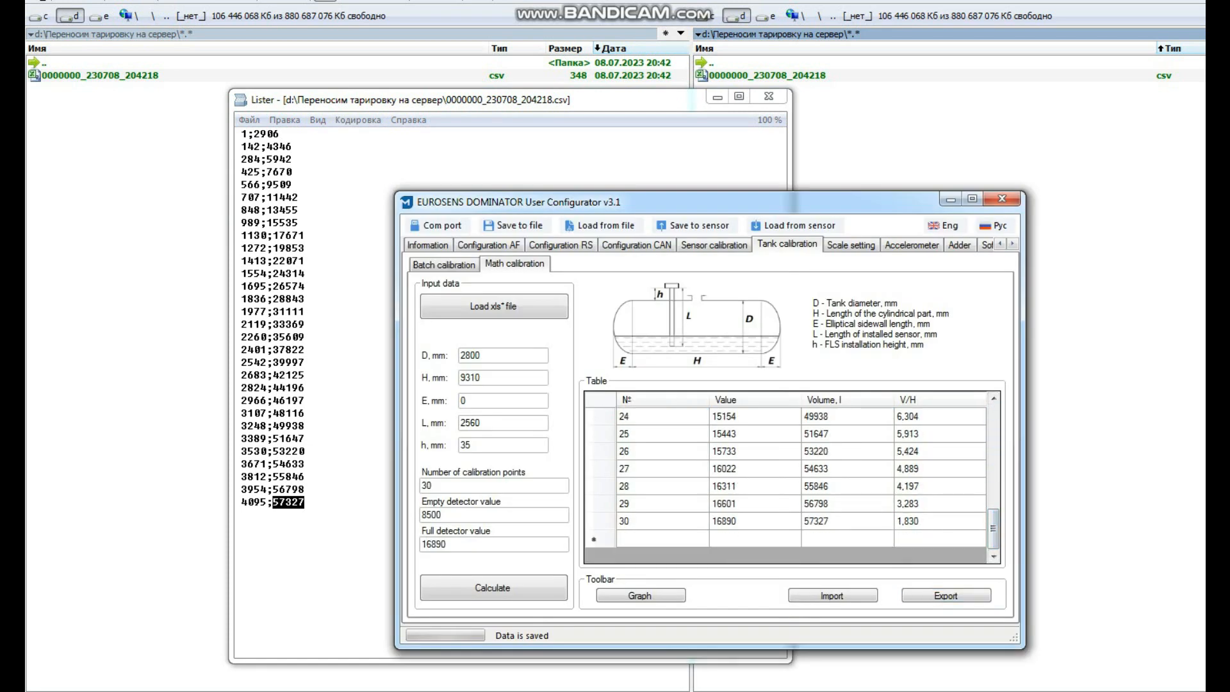
{"action": "left_click", "coordinate": [817, 521]}
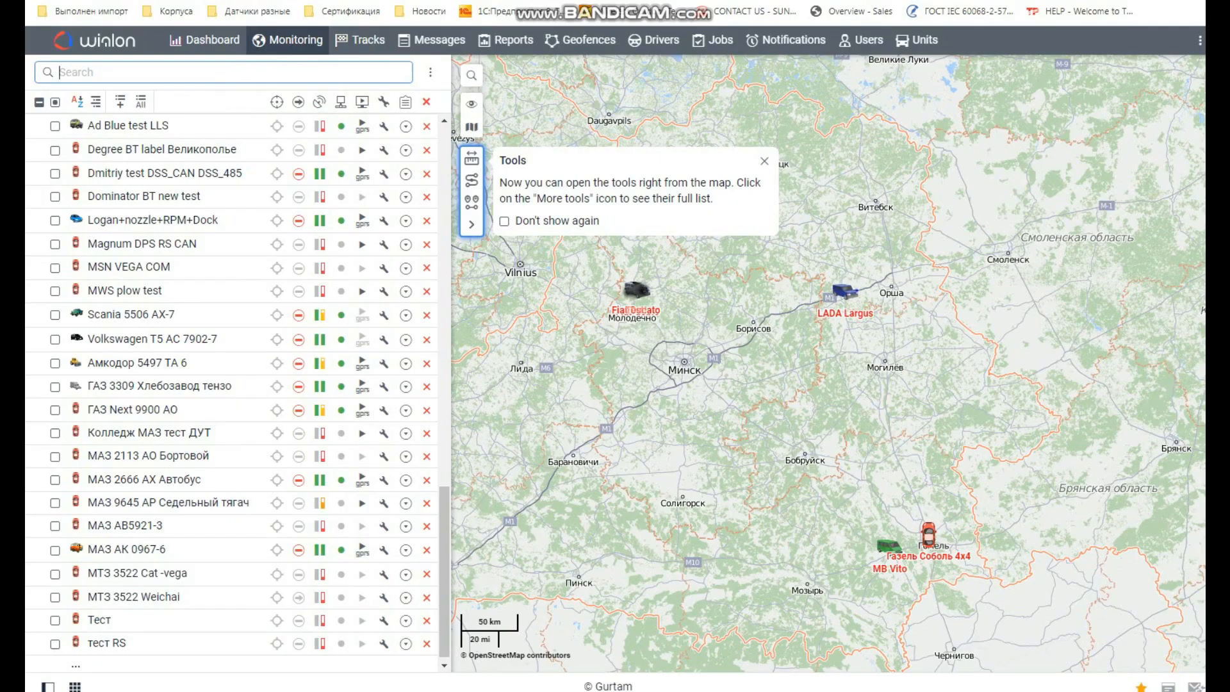
- Create a new sensor in unit тест RS properties and show its empty calculation table
{"action": "left_click", "coordinate": [383, 643]}
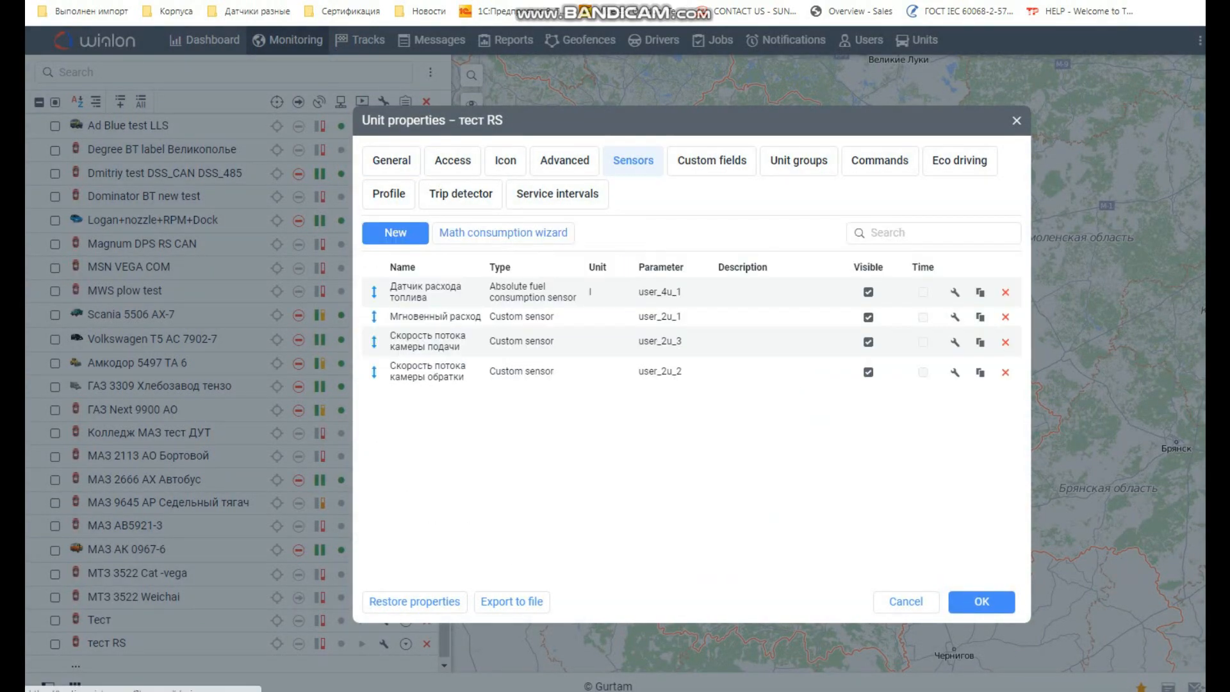
{"action": "left_click", "coordinate": [395, 233]}
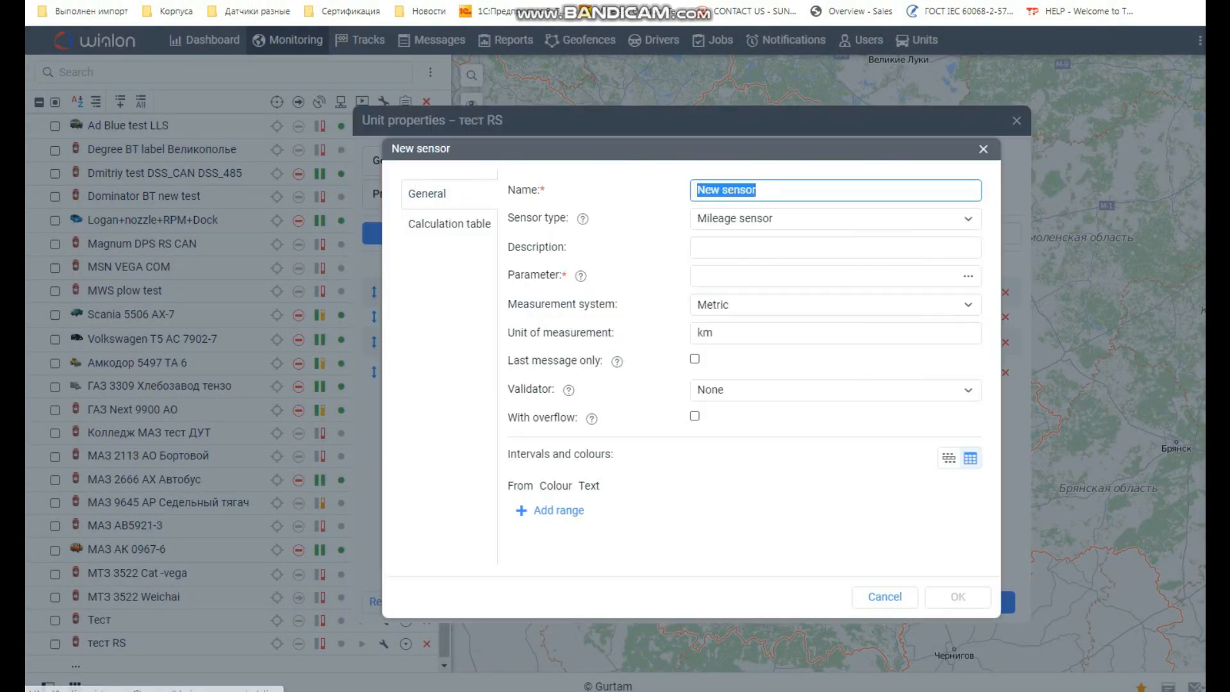
{"action": "left_click", "coordinate": [449, 223]}
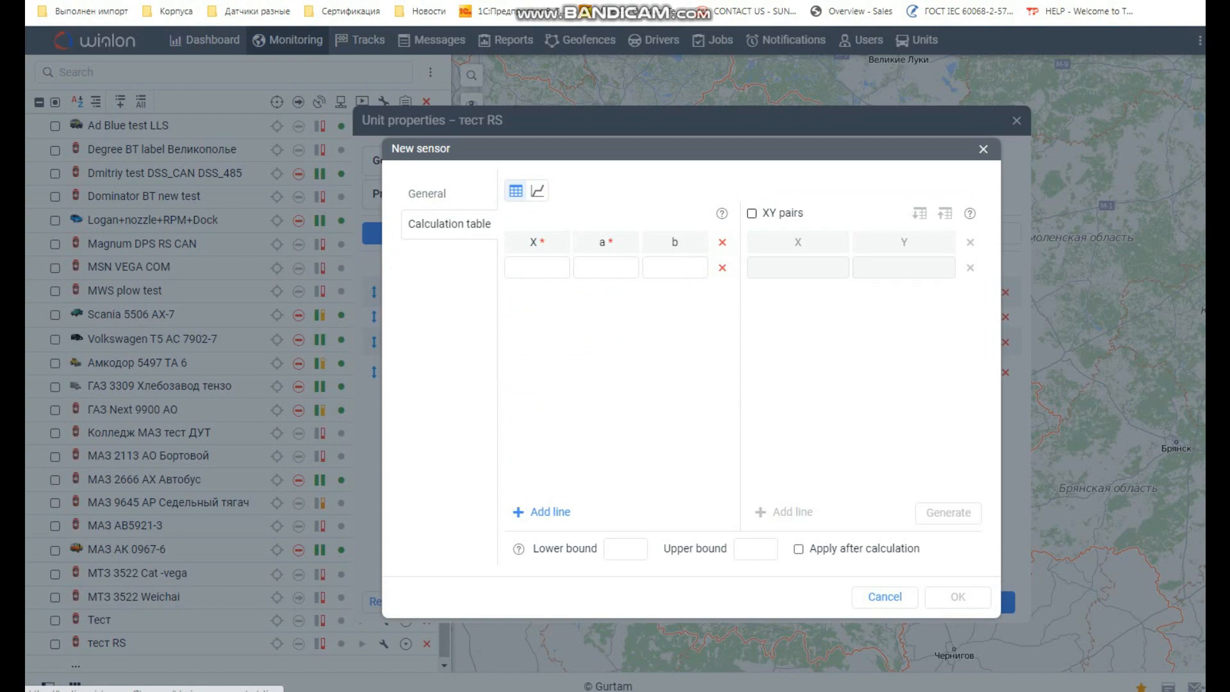
- Import the 30 XY pairs from the CSV, generate the coefficients, and view the calibration chart
{"action": "left_click", "coordinate": [779, 213]}
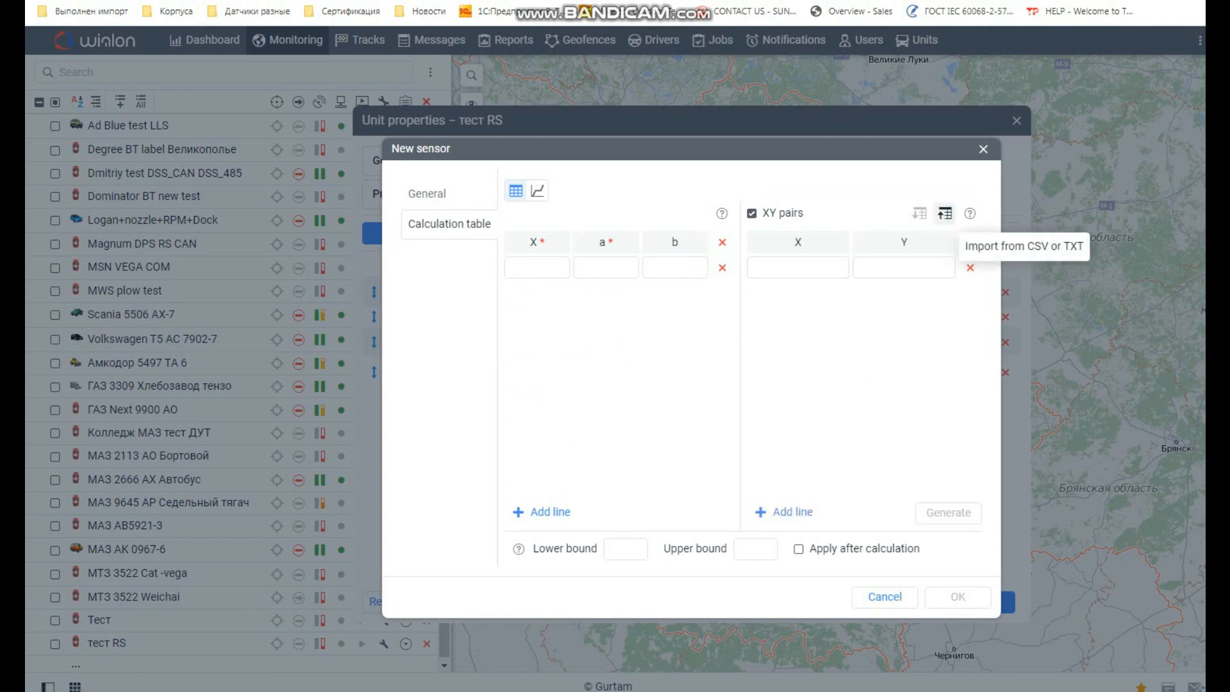
{"action": "left_click", "coordinate": [944, 214]}
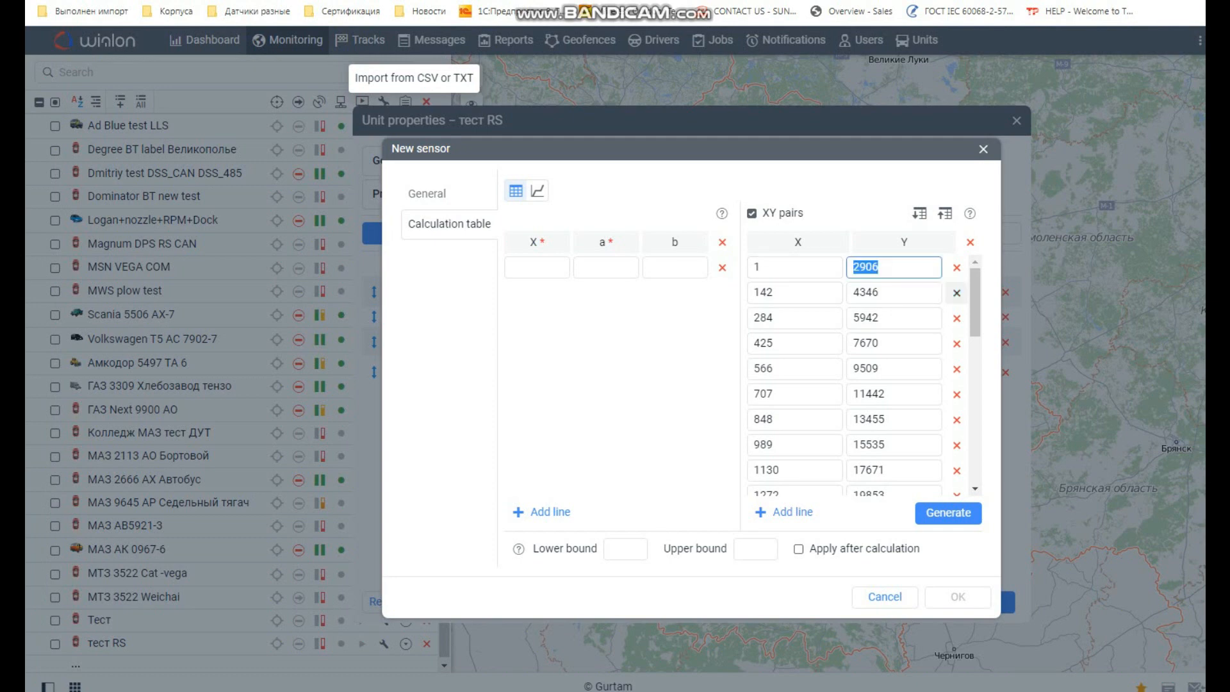
{"action": "scroll", "scroll_direction": "down", "scroll_amount": 3}
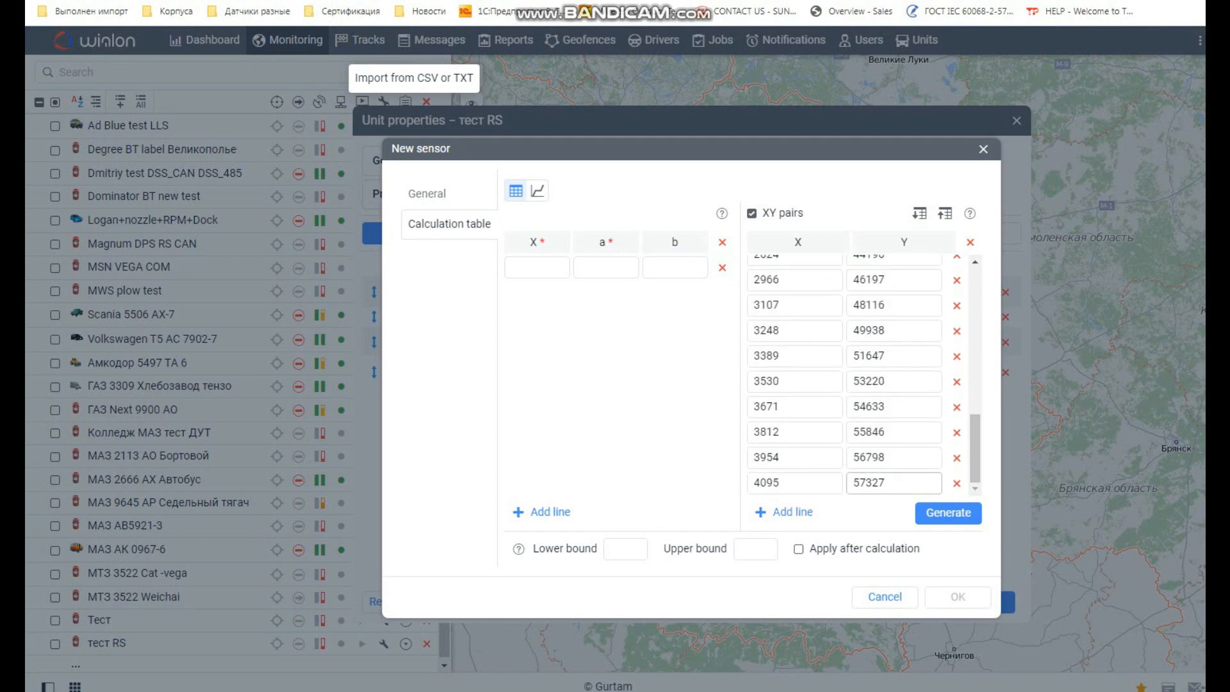
{"action": "left_click", "coordinate": [947, 513]}
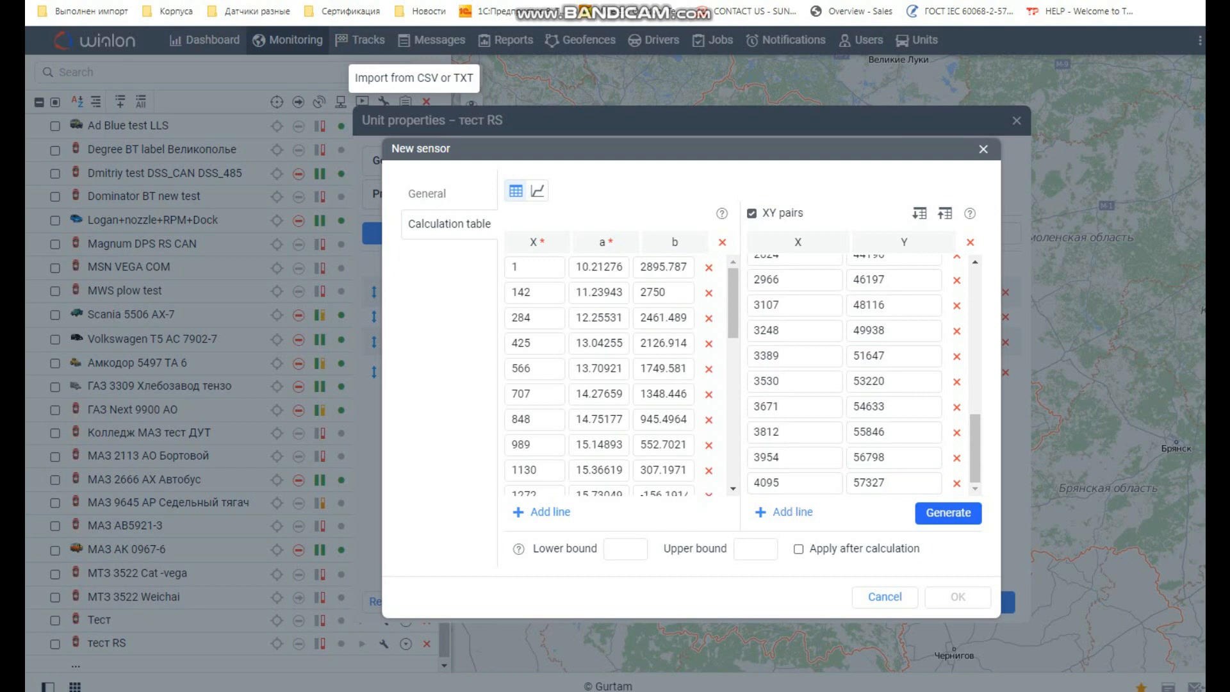
{"action": "mouse_move", "coordinate": [537, 190]}
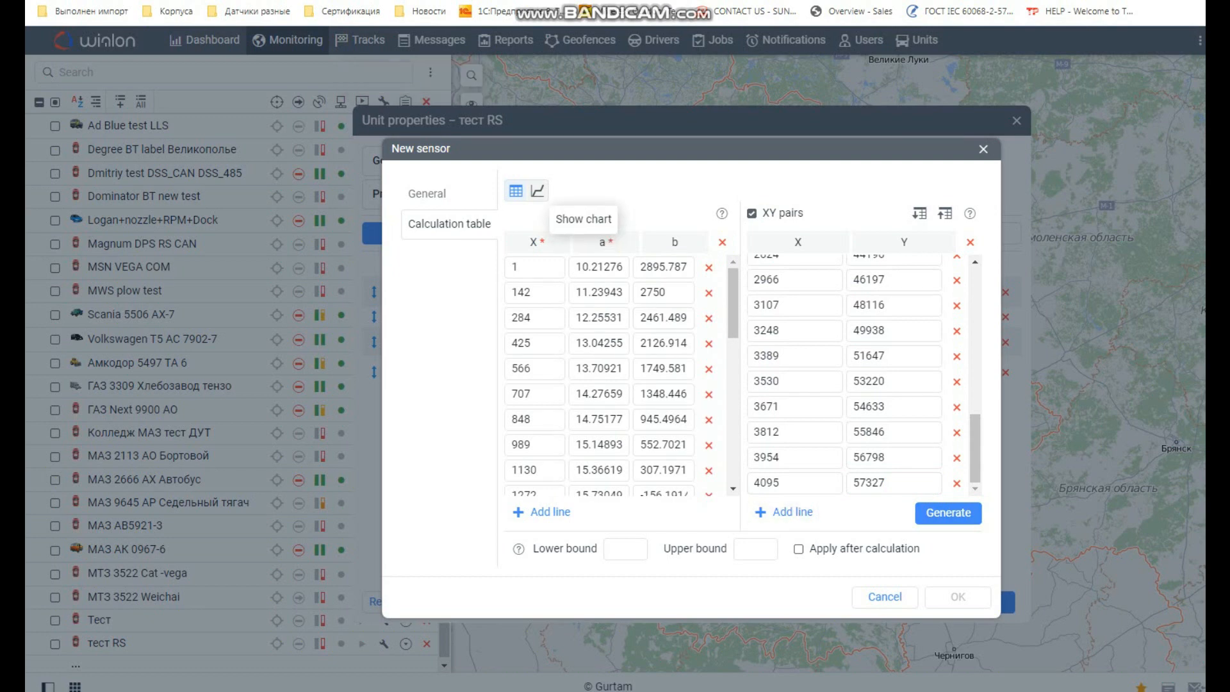
{"action": "left_click", "coordinate": [537, 190]}
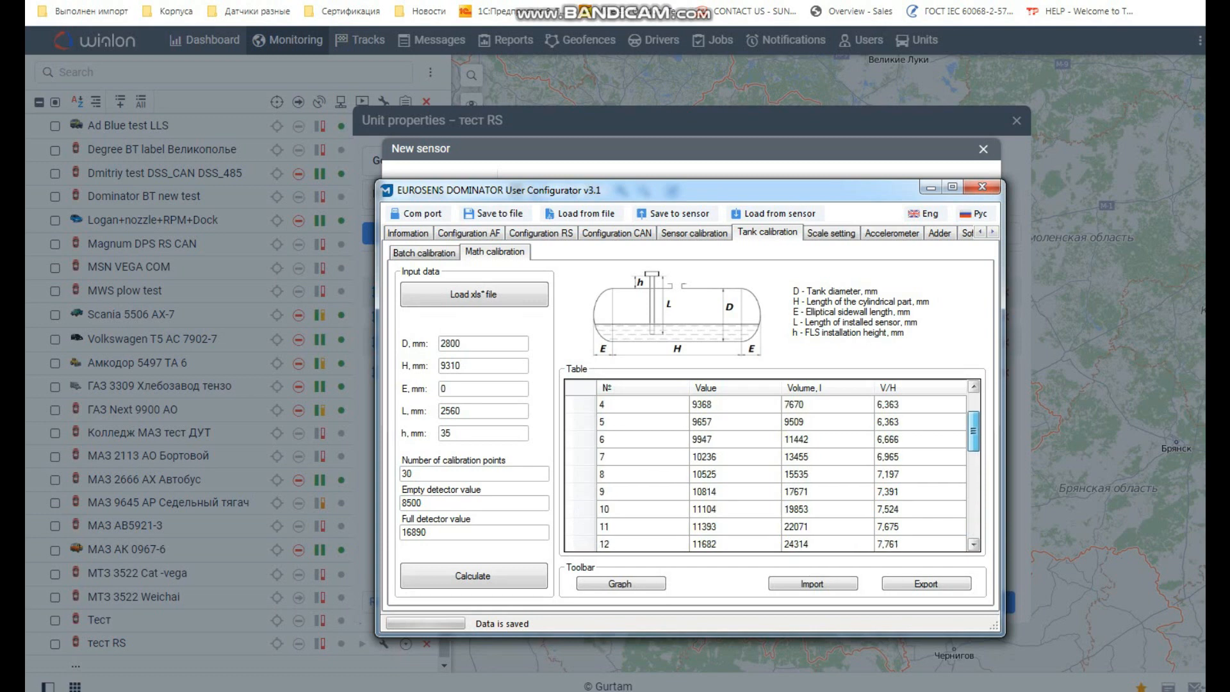
- Show the Batch calibration table listing detector values from 8500 against volumes from 2906
{"action": "scroll", "scroll_direction": "up", "scroll_amount": 3}
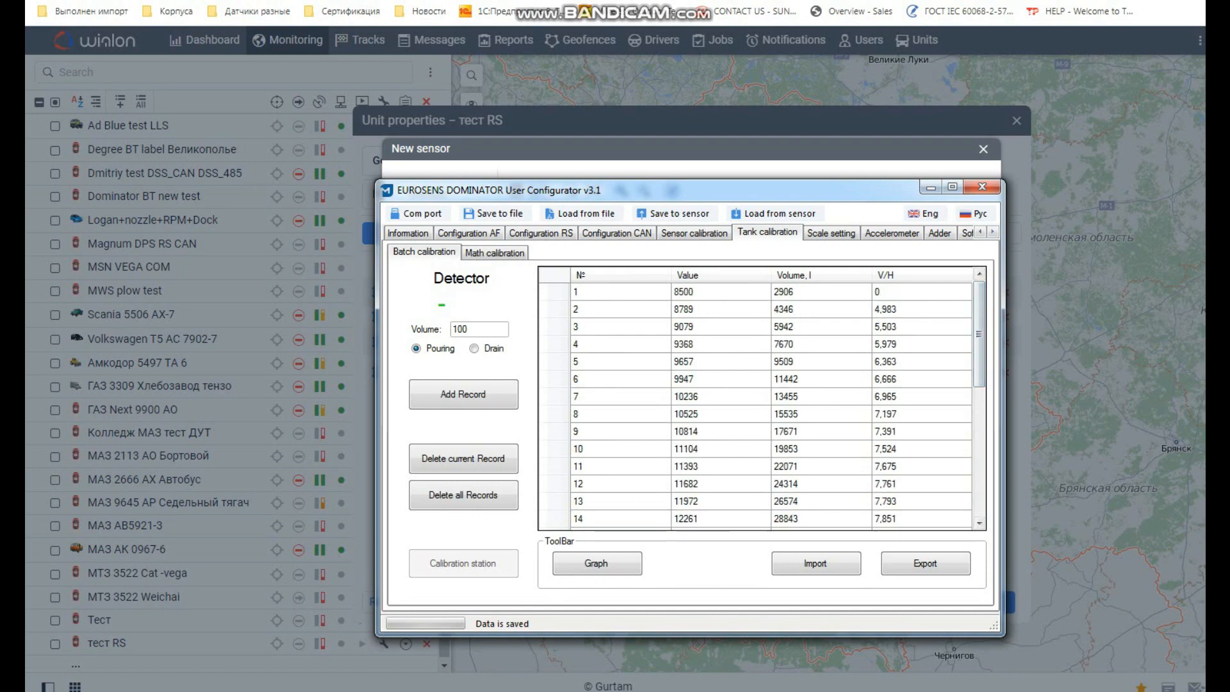
- Delete the intermediate records, leaving only 8500 at 2906 and 16890 at 57327
{"action": "left_click", "coordinate": [687, 309]}
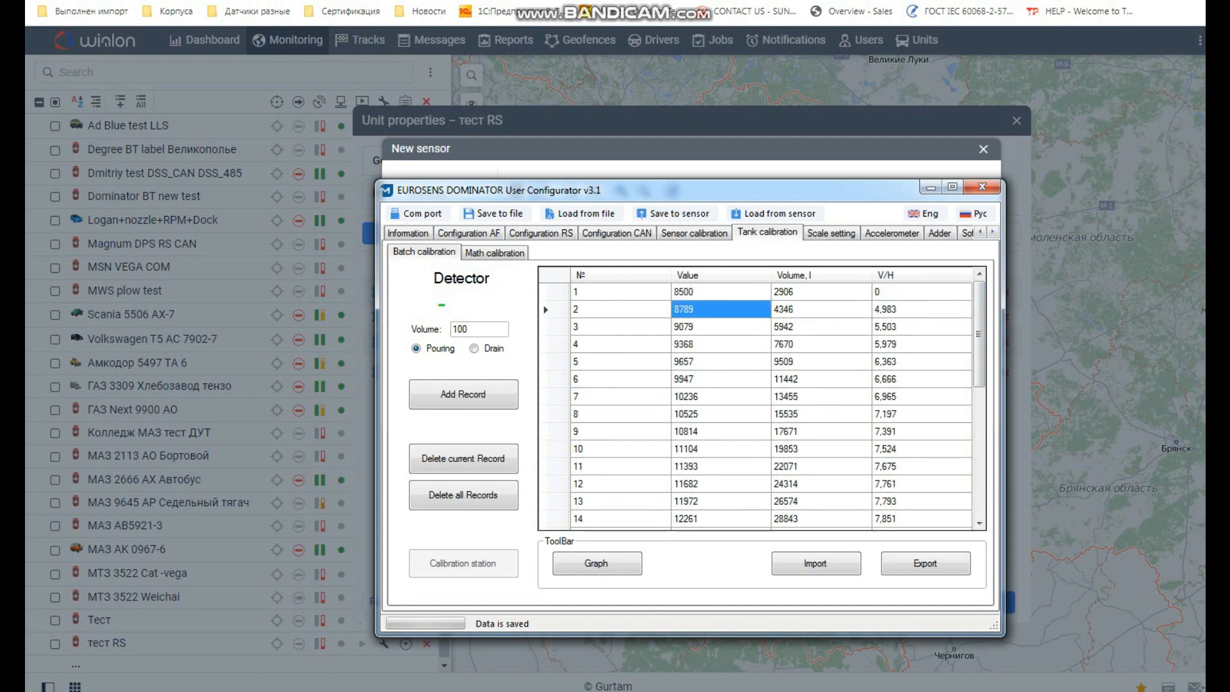
{"action": "left_click", "coordinate": [462, 459]}
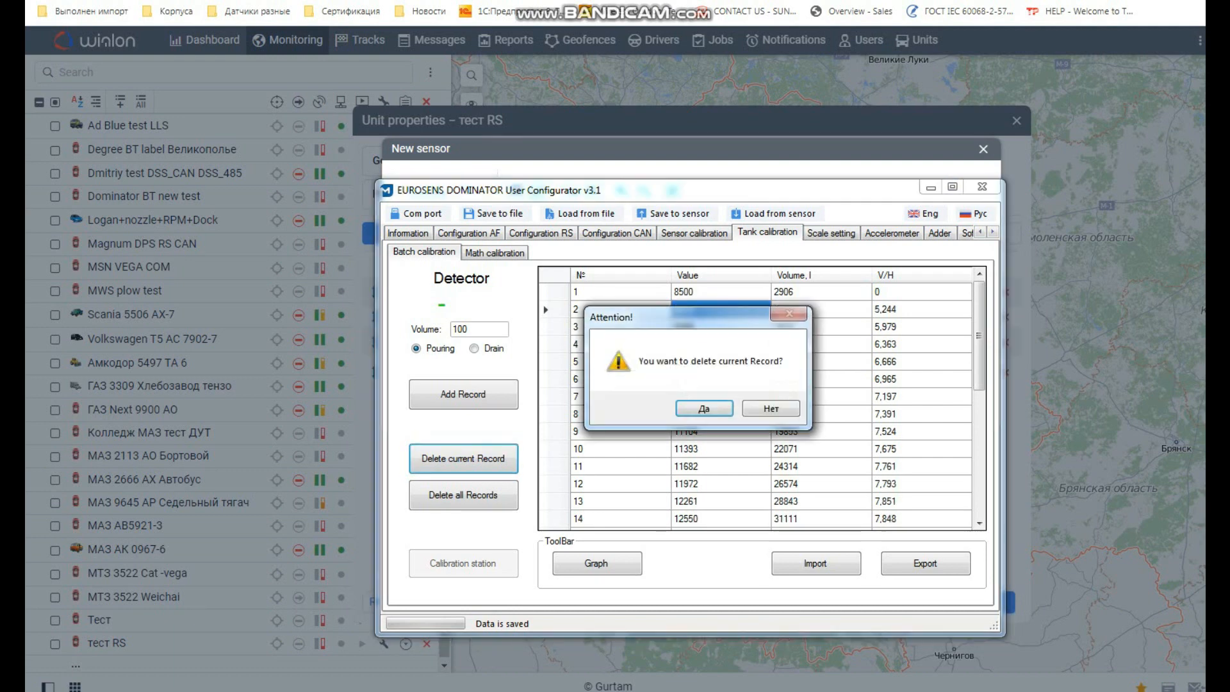
{"action": "left_click", "coordinate": [704, 408]}
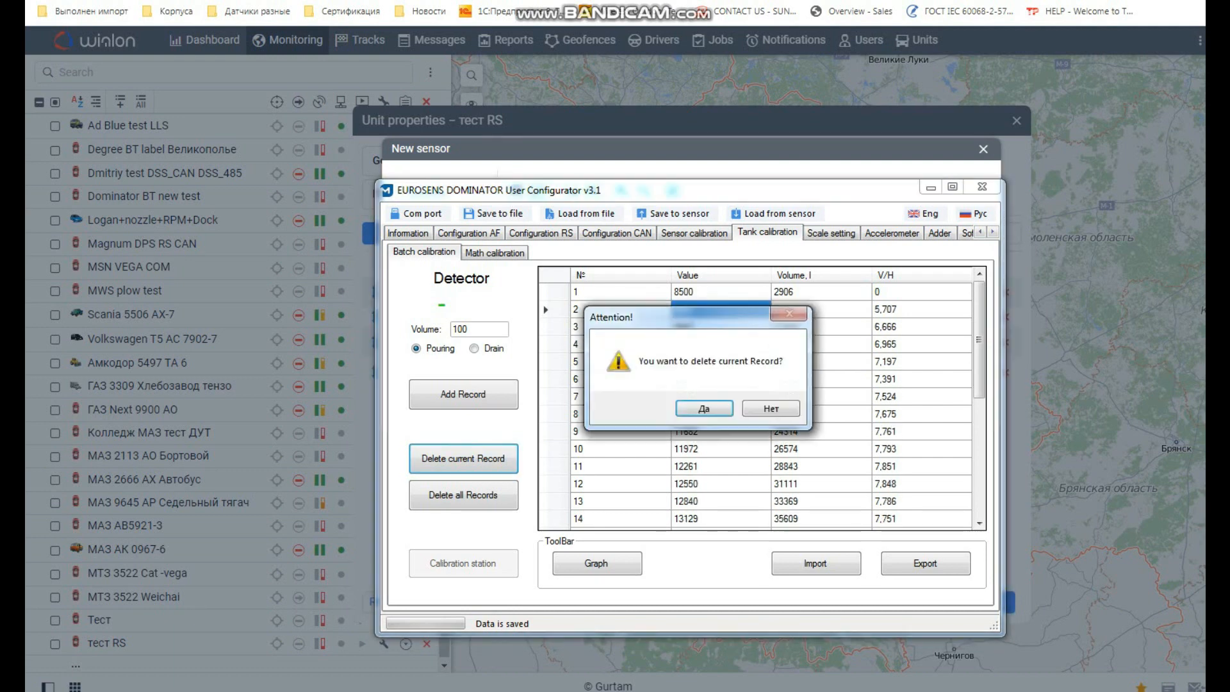
{"action": "left_click", "coordinate": [703, 408]}
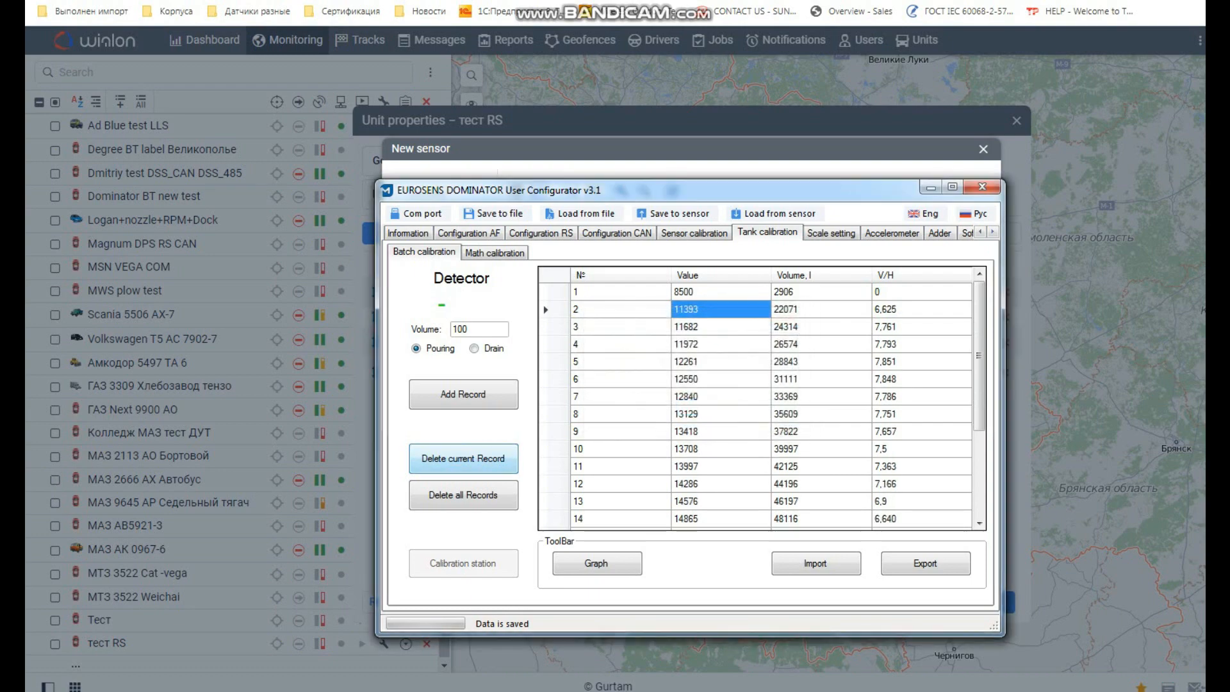
{"action": "scroll", "scroll_direction": "down", "scroll_amount": 3}
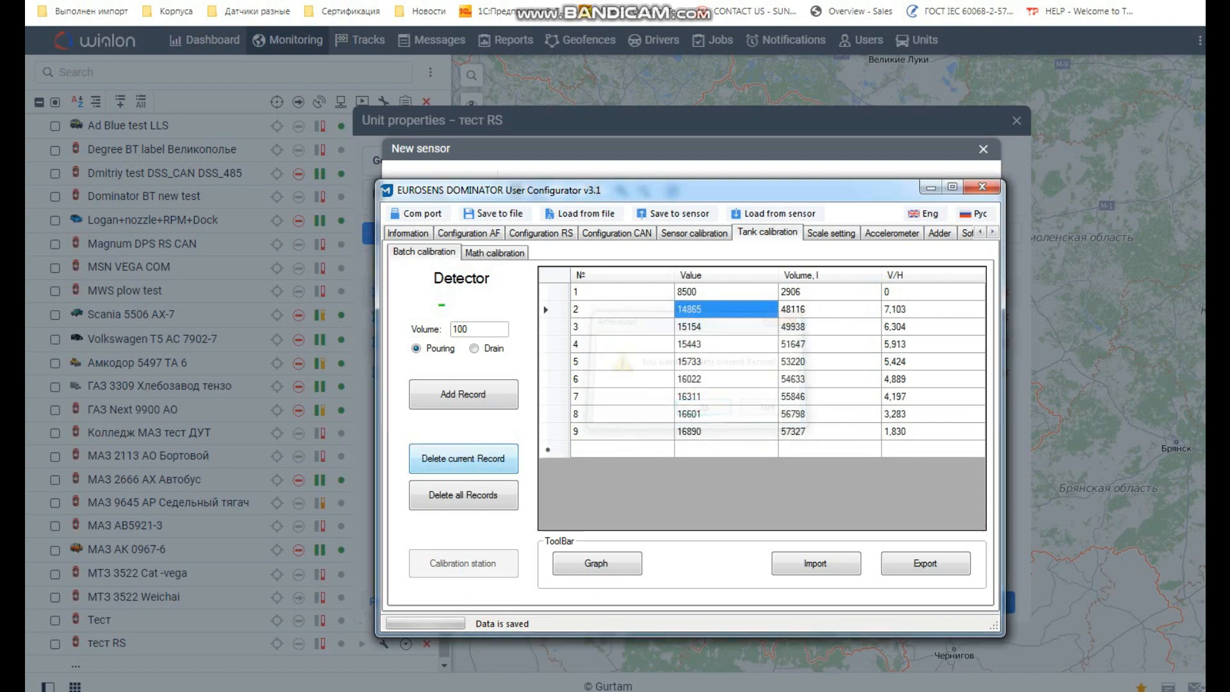
{"action": "left_click", "coordinate": [463, 459]}
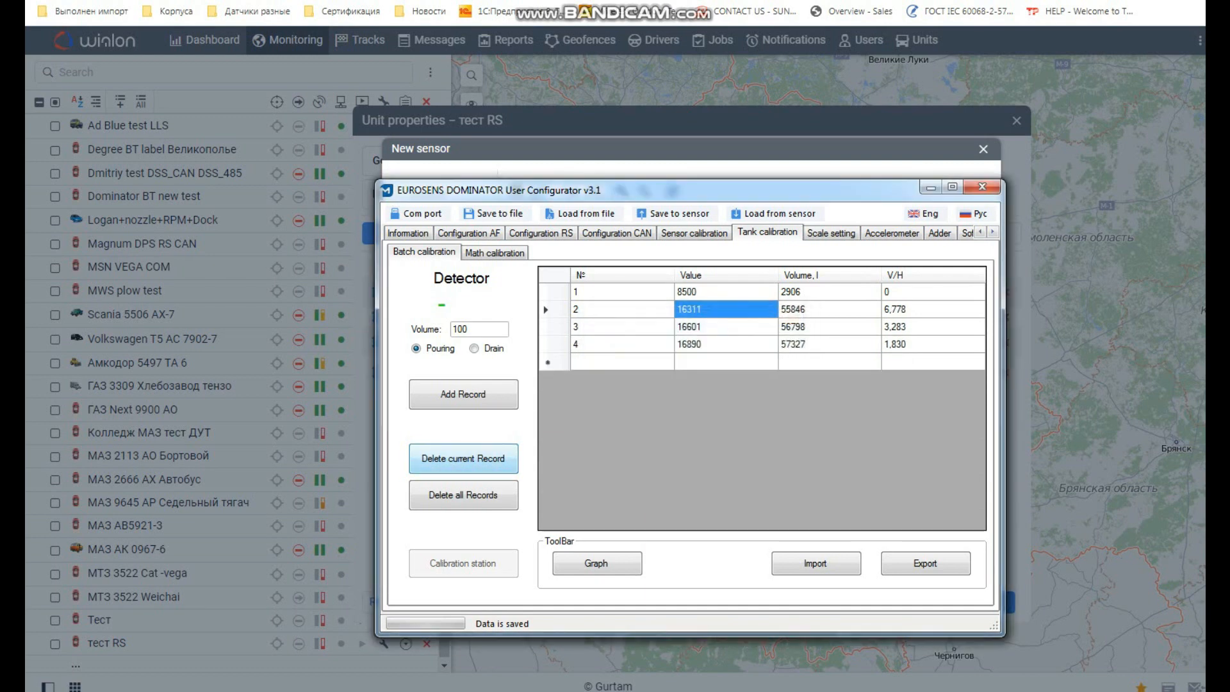
{"action": "left_click", "coordinate": [462, 458]}
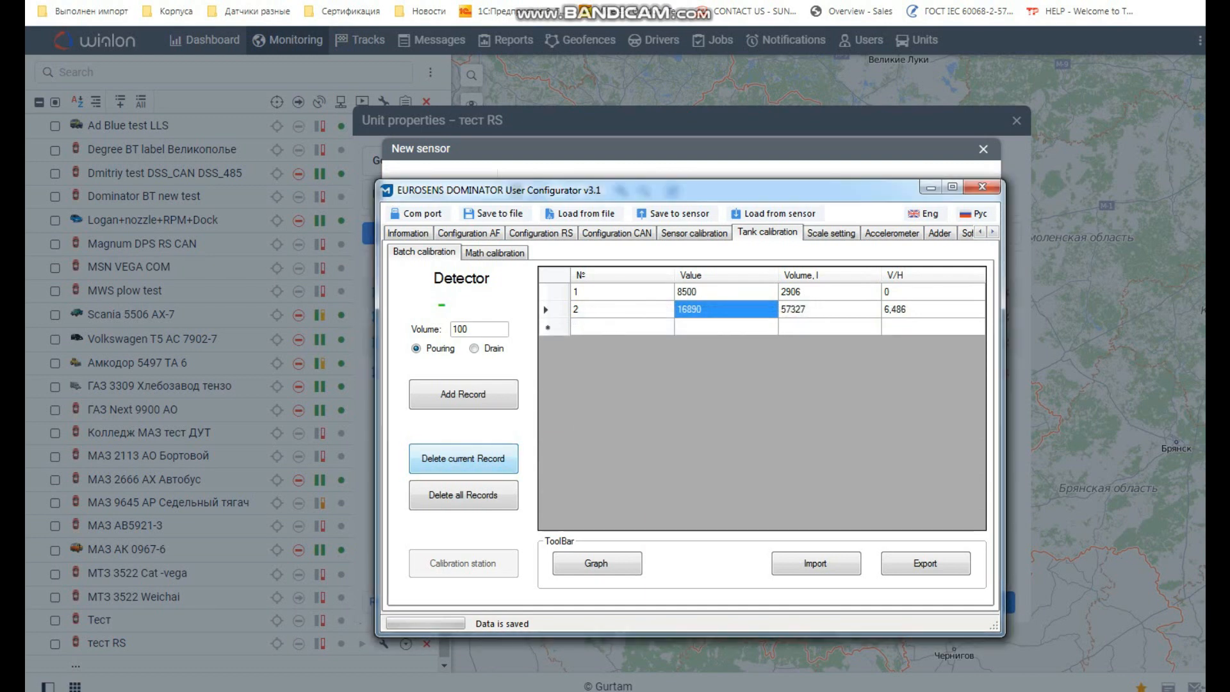